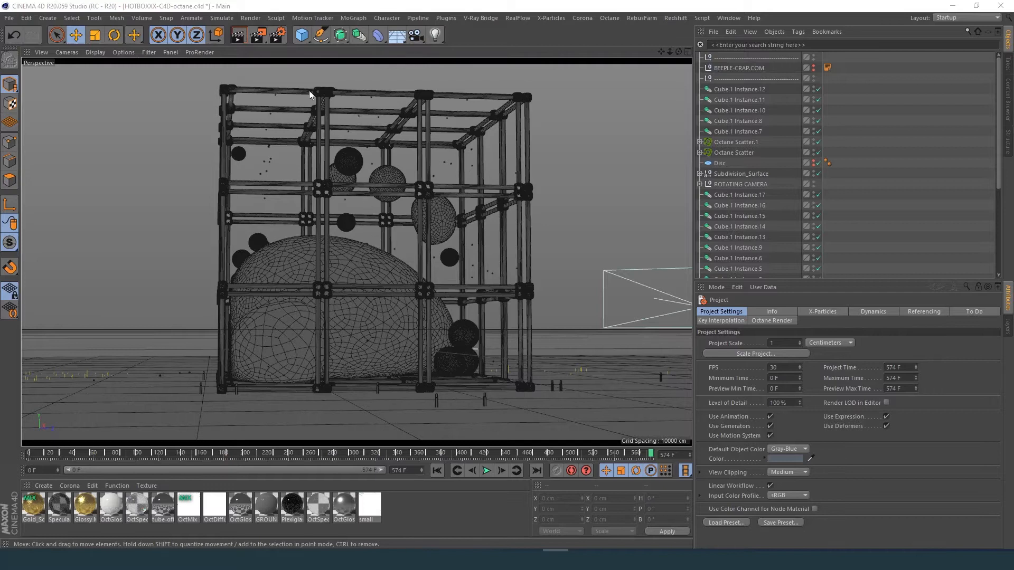
Show the Render Passes page of the Octane Renderer in Render Settings.
click(274, 35)
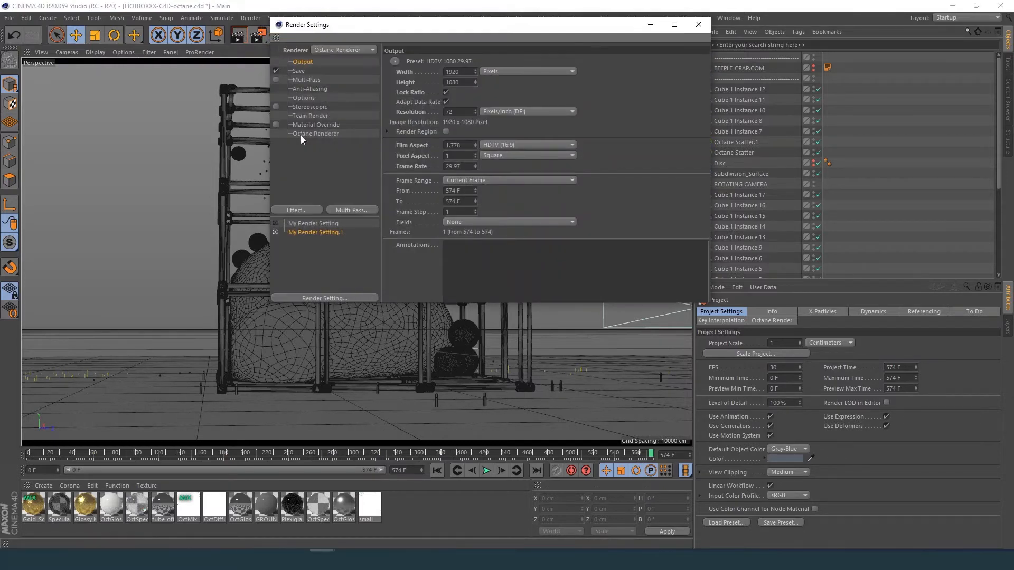
click(315, 134)
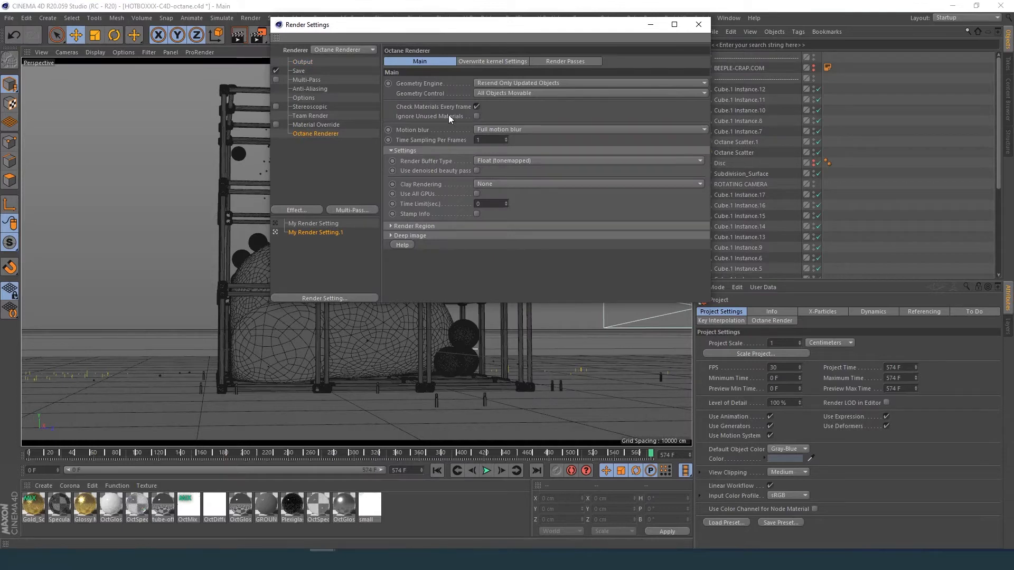
click(564, 61)
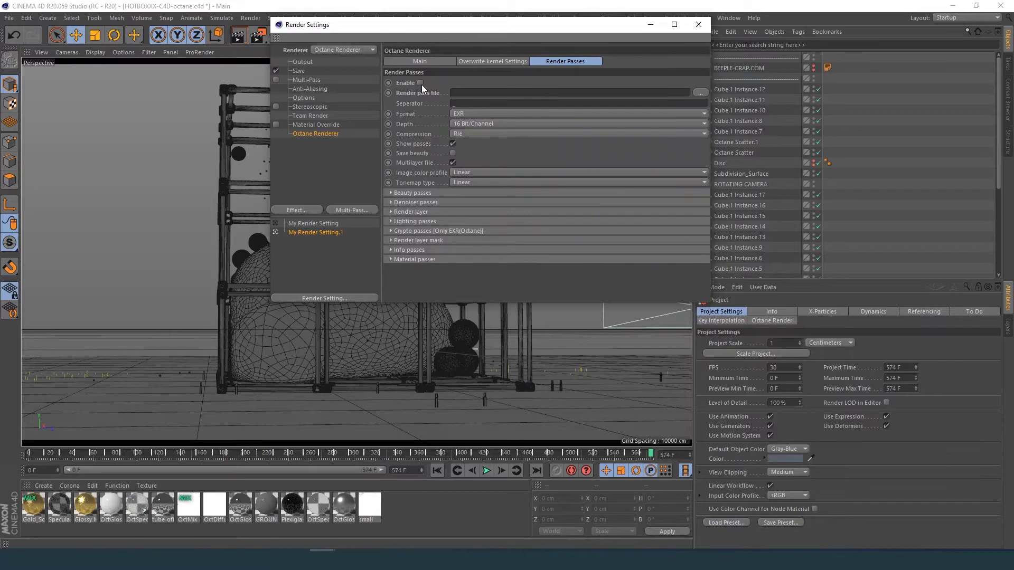
Enable Octane render passes with Diffuse, Reflection, Refraction, Shadow and CryptoMaterialNodeName.
click(426, 83)
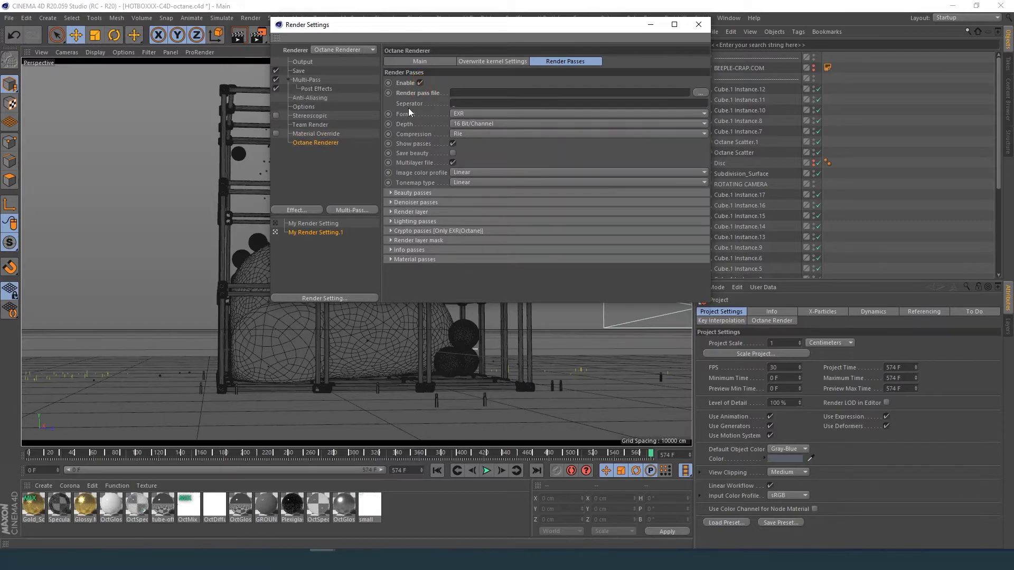
click(412, 193)
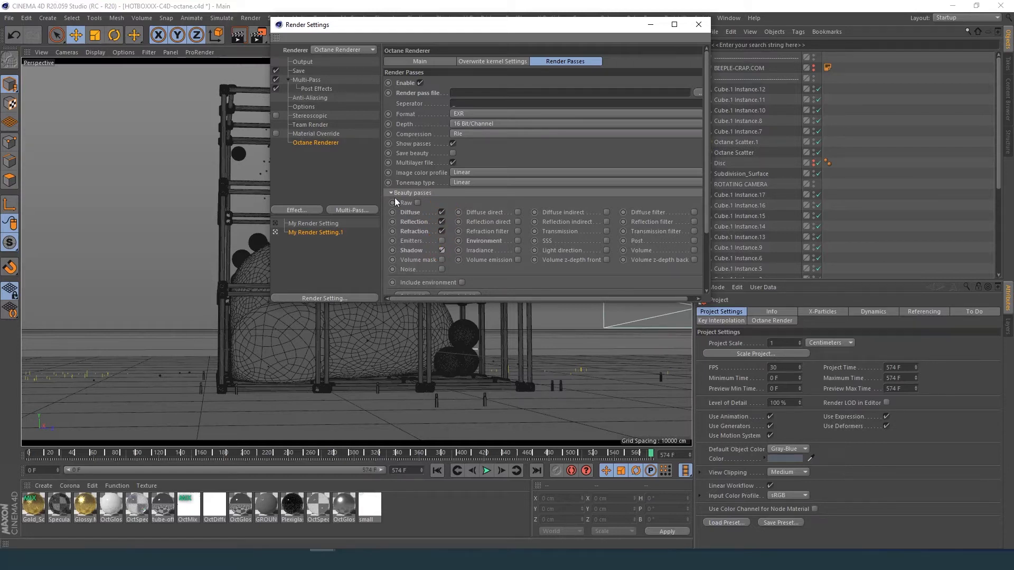
click(390, 193)
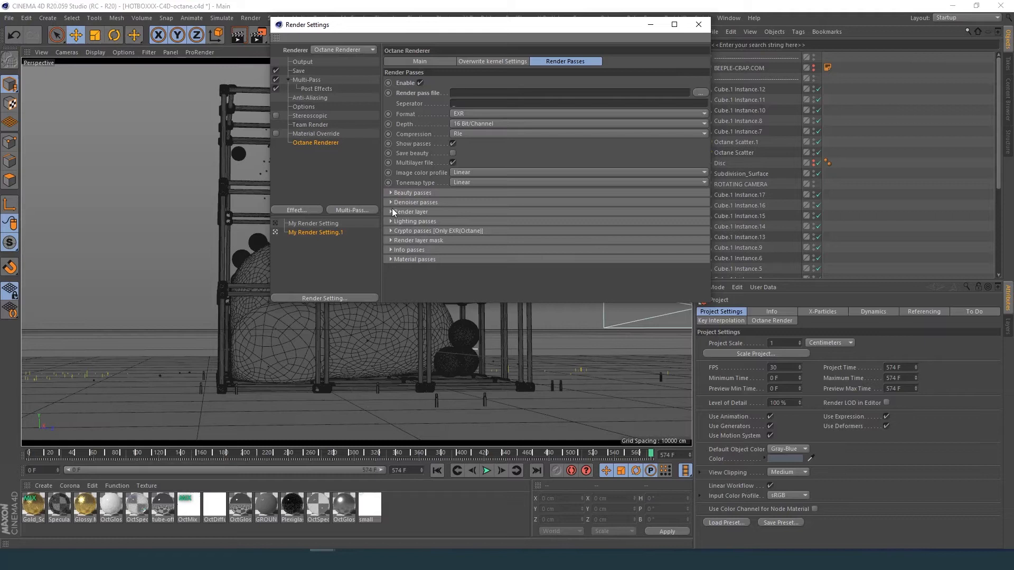
click(391, 230)
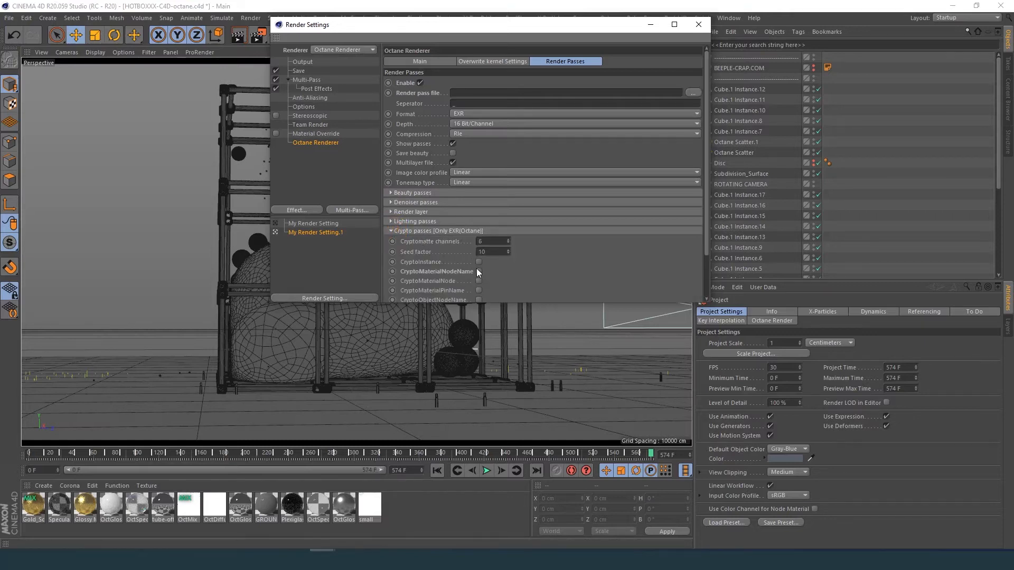
click(478, 271)
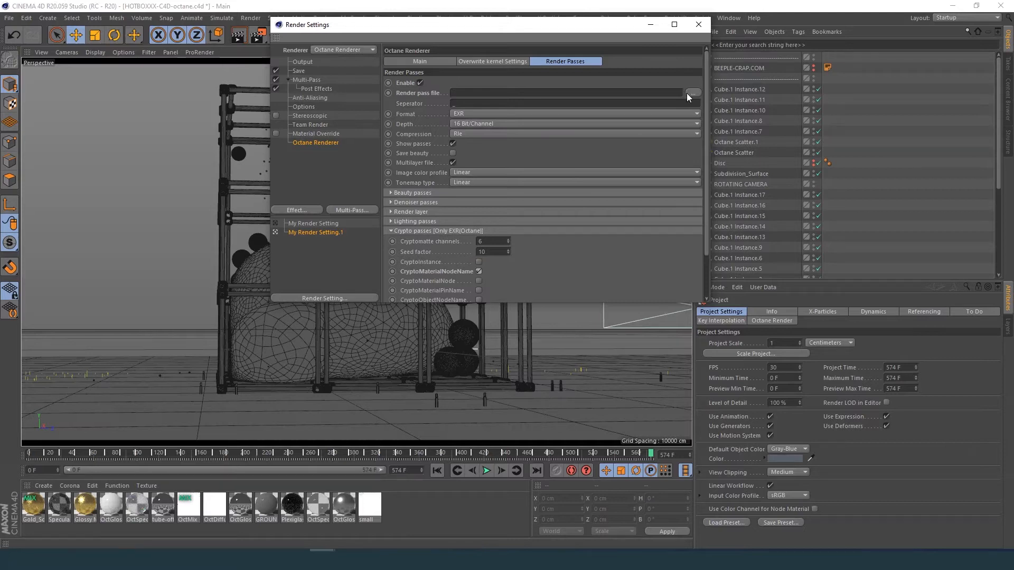
Save the render pass file as Desktop\octane vid\output\octanemp.
click(692, 93)
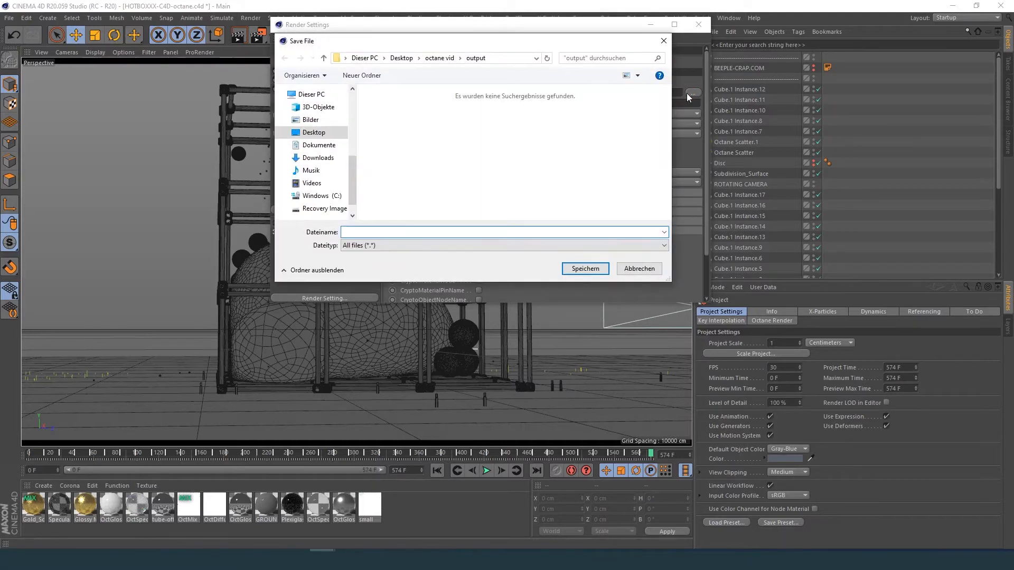
text(octan)
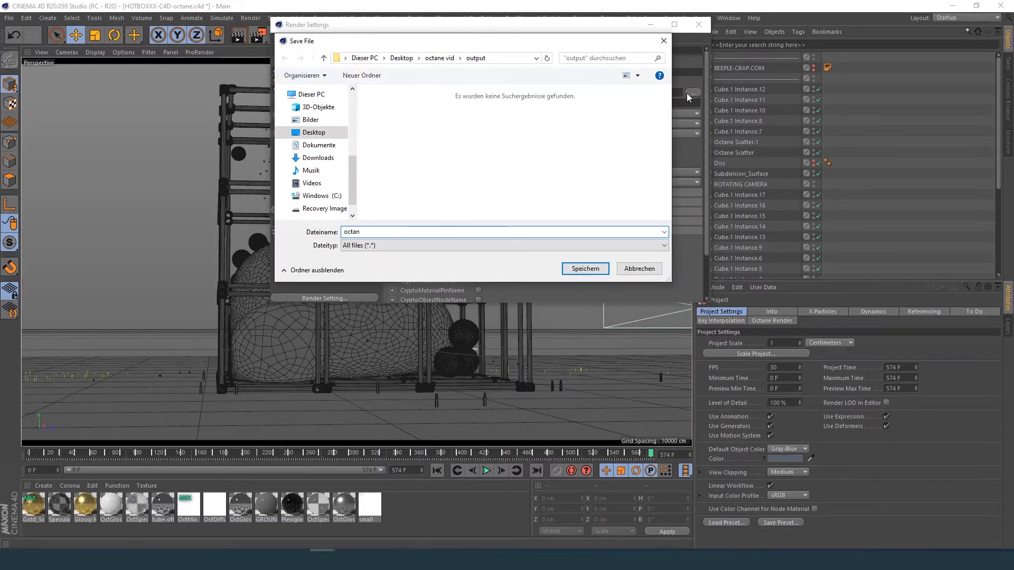
click(637, 269)
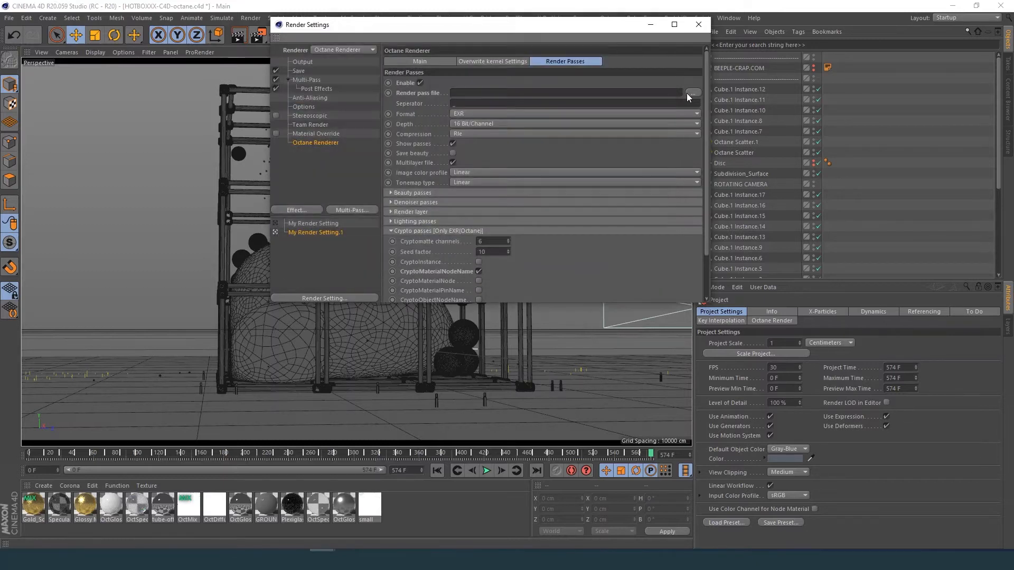
text(Desktop\octane vid\output\octanemp)
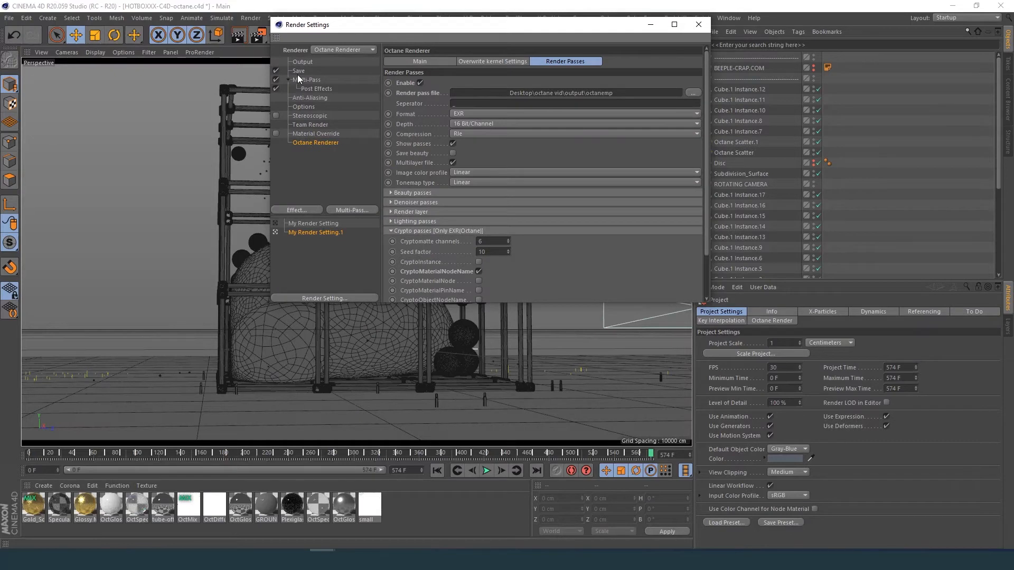
Set the regular image output to 'octane' in the output folder, then close Render Settings.
click(298, 70)
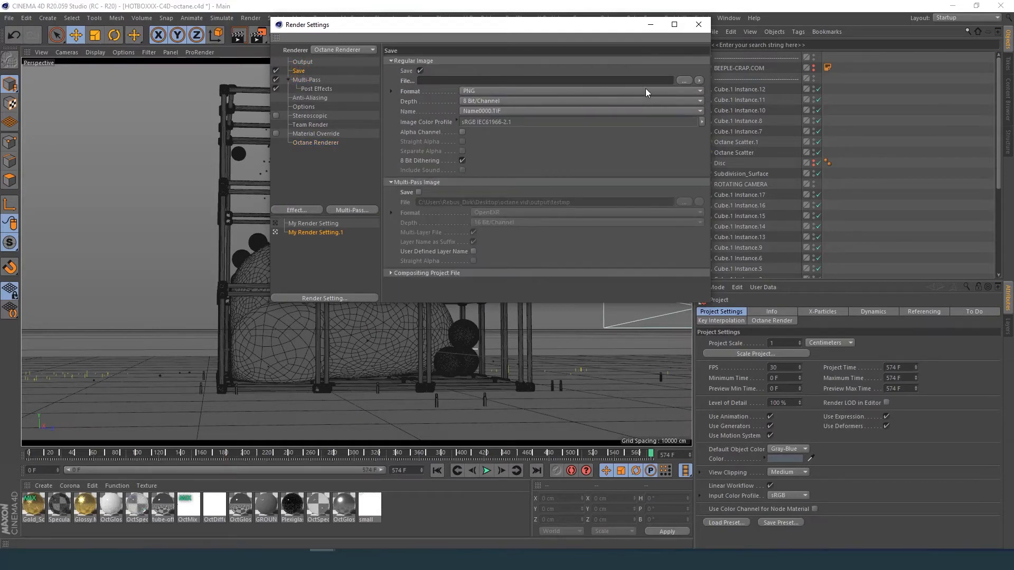
click(683, 80)
text(oct)
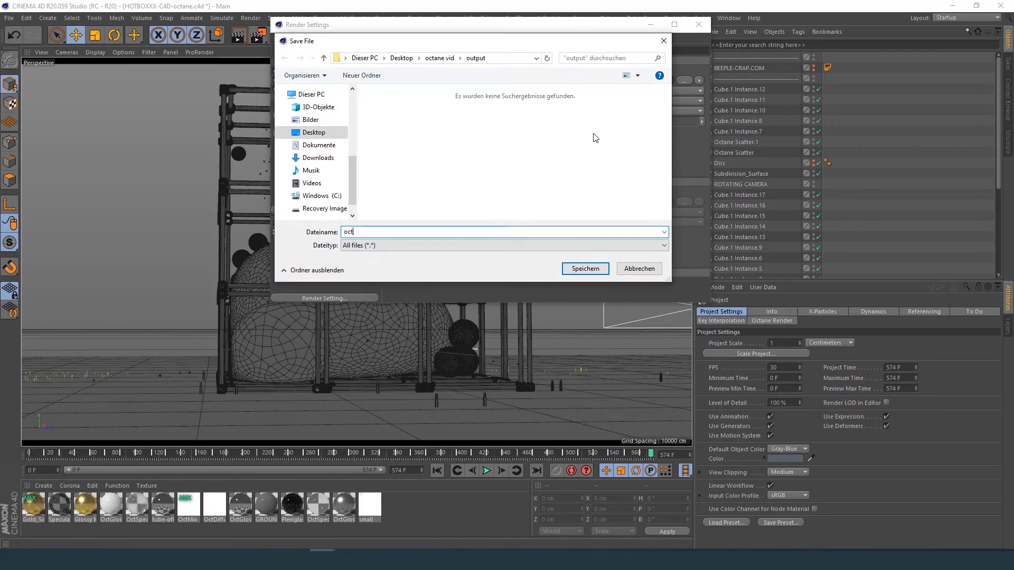
click(584, 268)
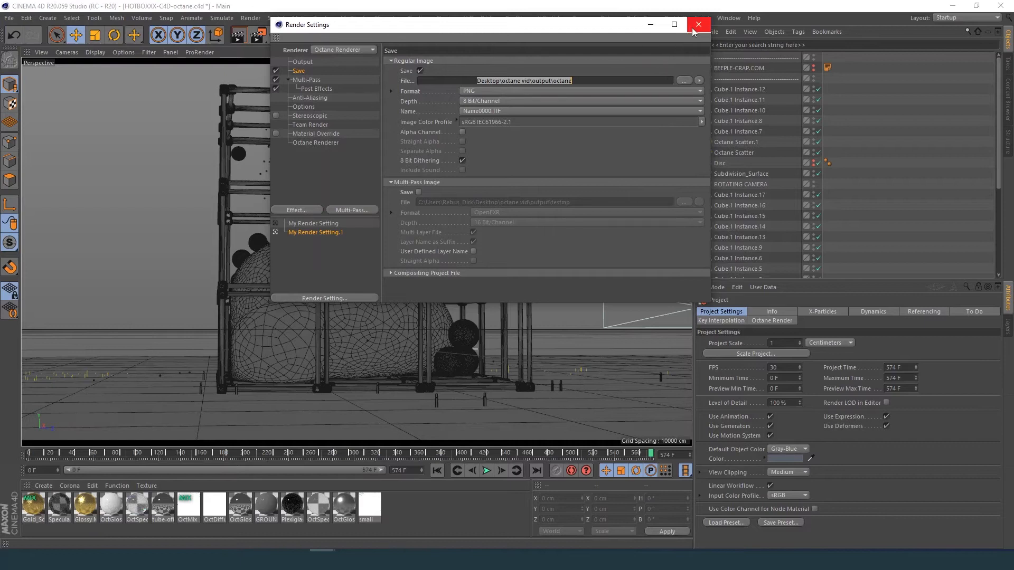
click(697, 25)
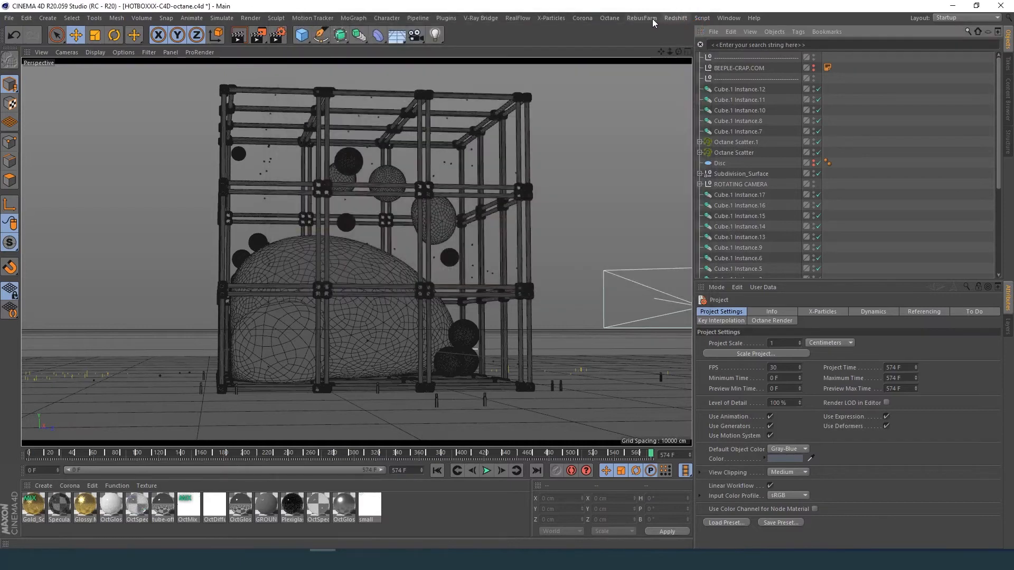
Submit the validated scene to RebusFarm via Render Now.
click(640, 17)
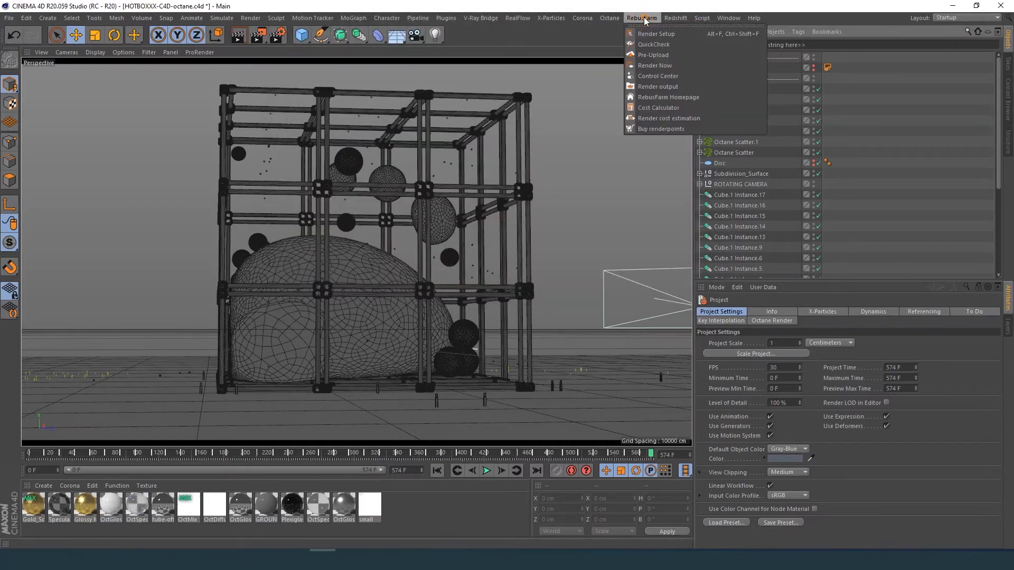
click(656, 33)
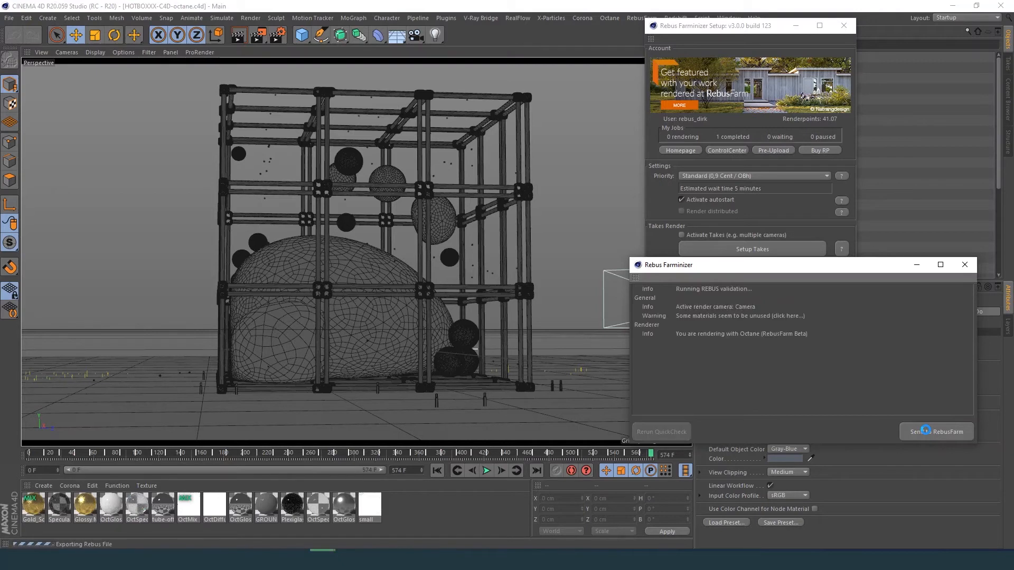
click(935, 431)
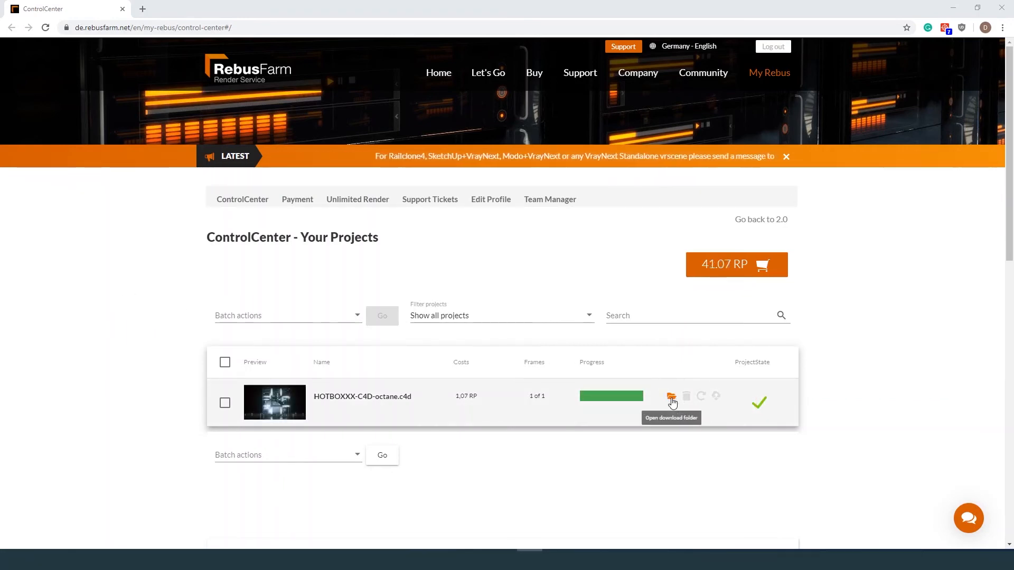
Open the download folder of the finished HOTBOXXX-C4D-octane.c4d render.
click(670, 395)
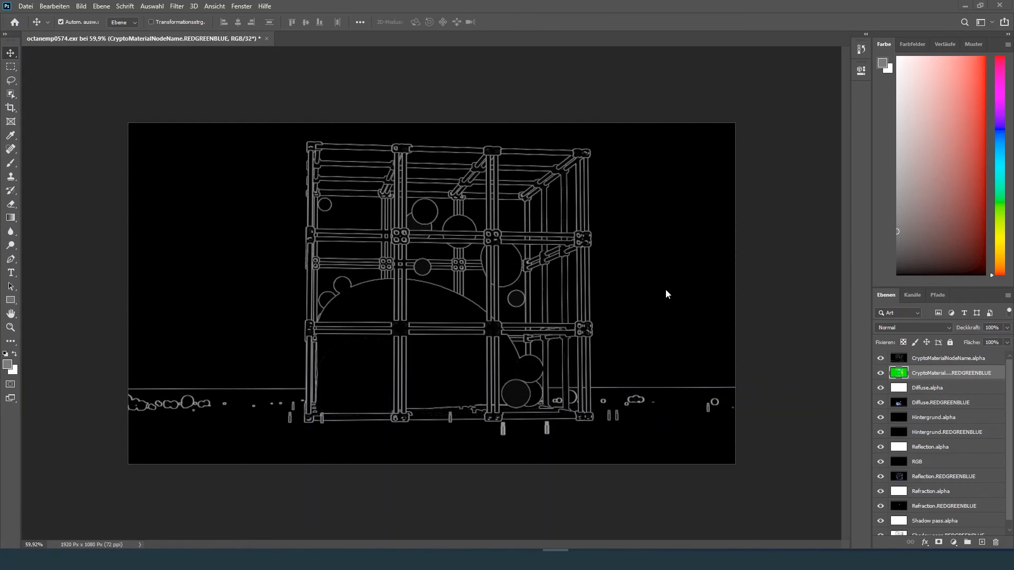
mouse_move(853, 385)
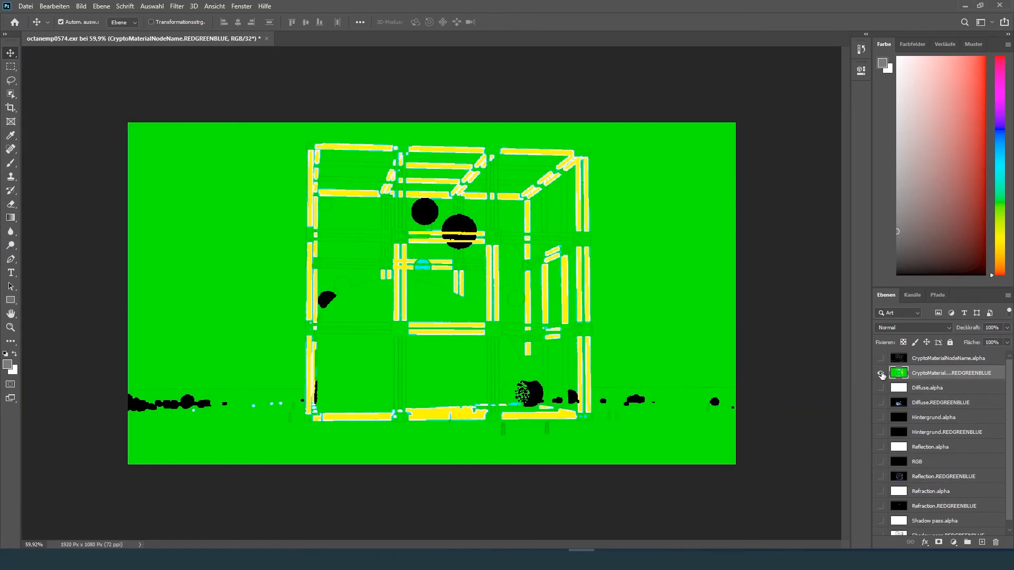
Toggle layer visibility in octanemp0574.exr so only Diffuse.REDGREENBLUE shows.
click(881, 405)
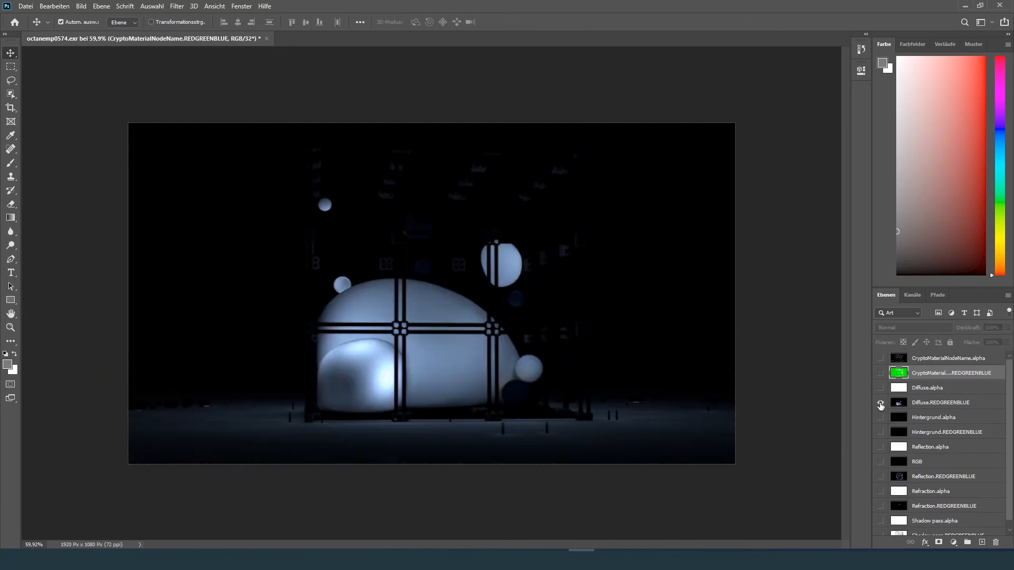
click(880, 403)
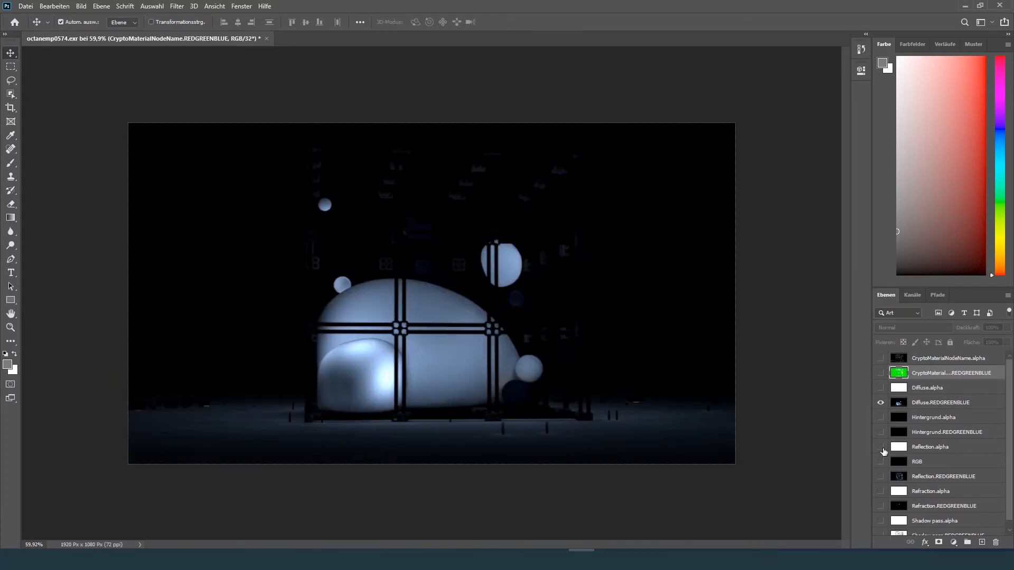